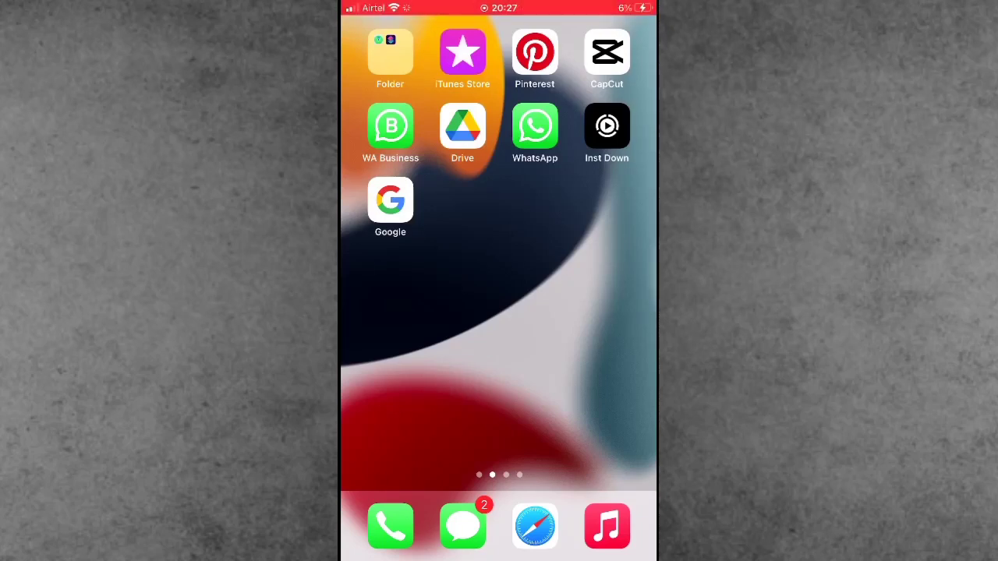
- Browse the iOS home screen pages, return to the first page, and launch Google
scroll(left, 3)
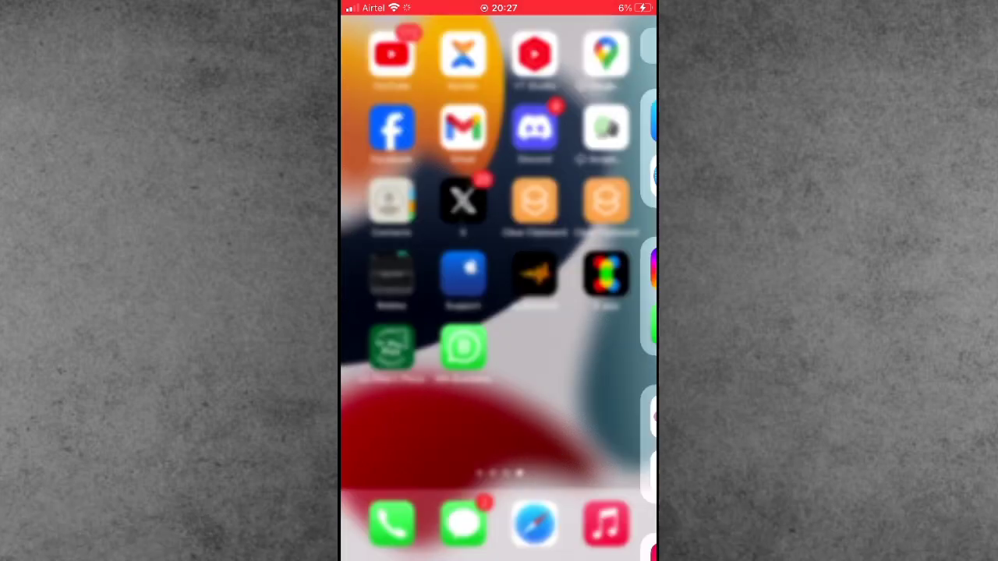
scroll(left, 3)
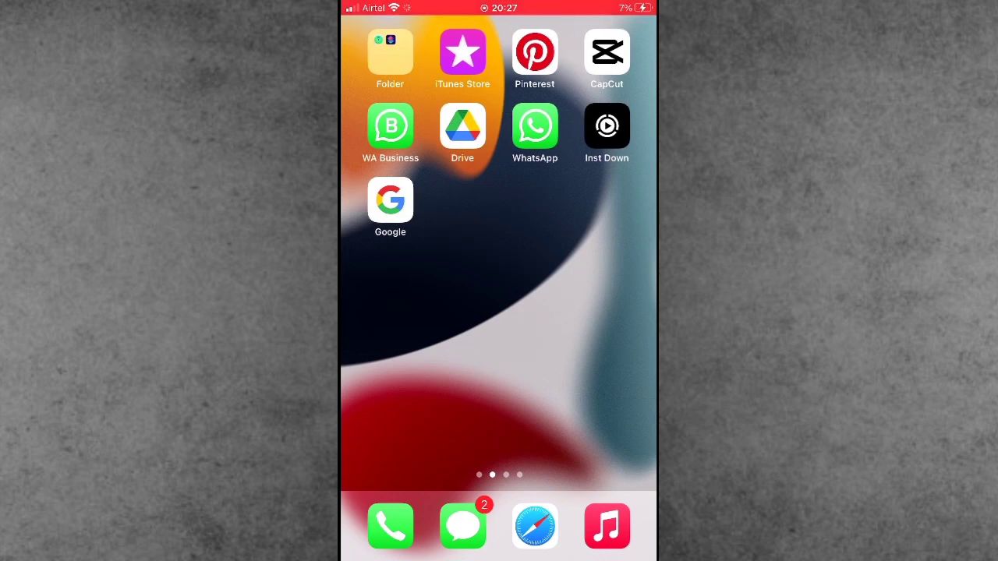
scroll(left, 3)
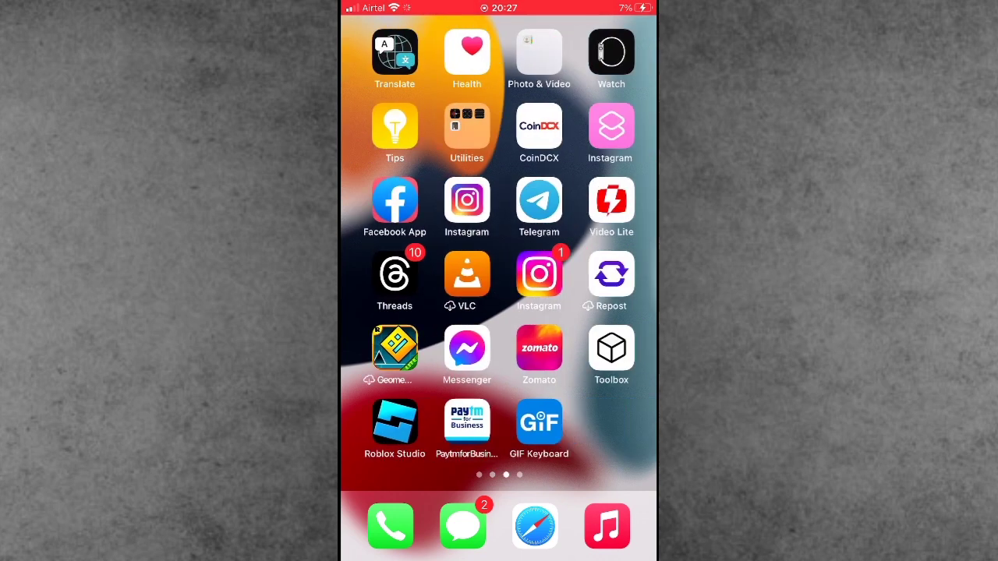
scroll(right, 3)
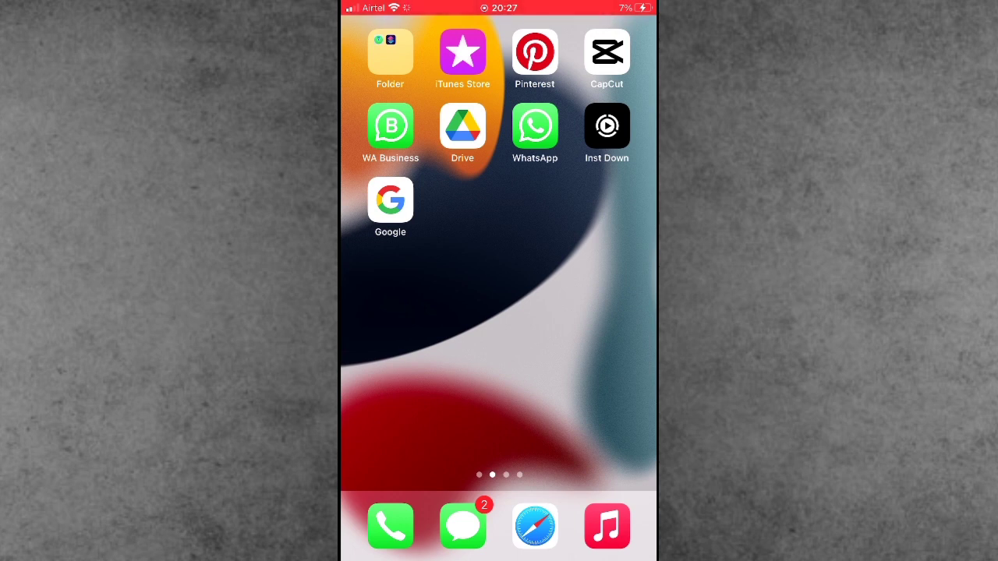
click(390, 200)
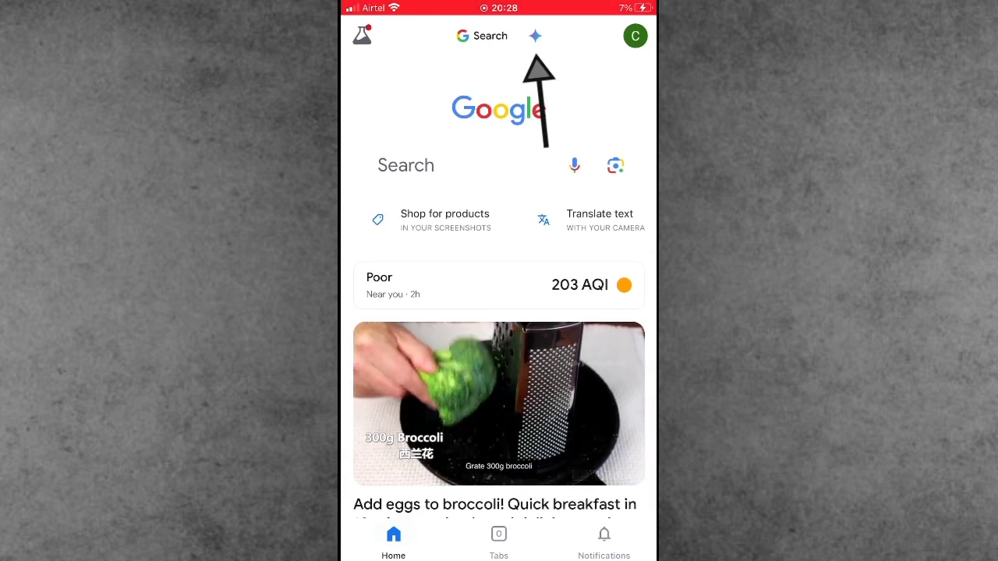
- Switch the Google app from Search to Gemini and dismiss the Welcome to Gemini notice
click(535, 36)
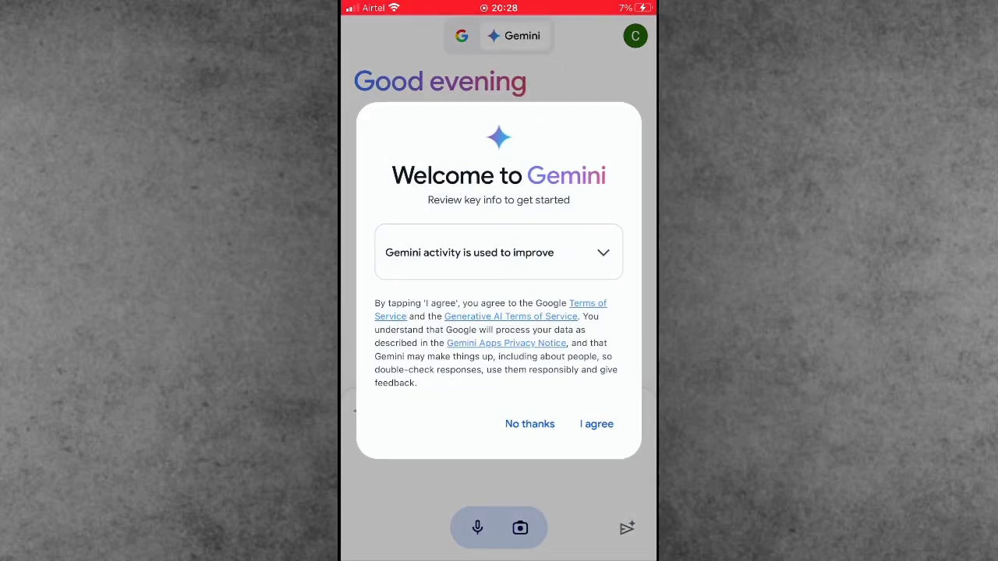
click(596, 423)
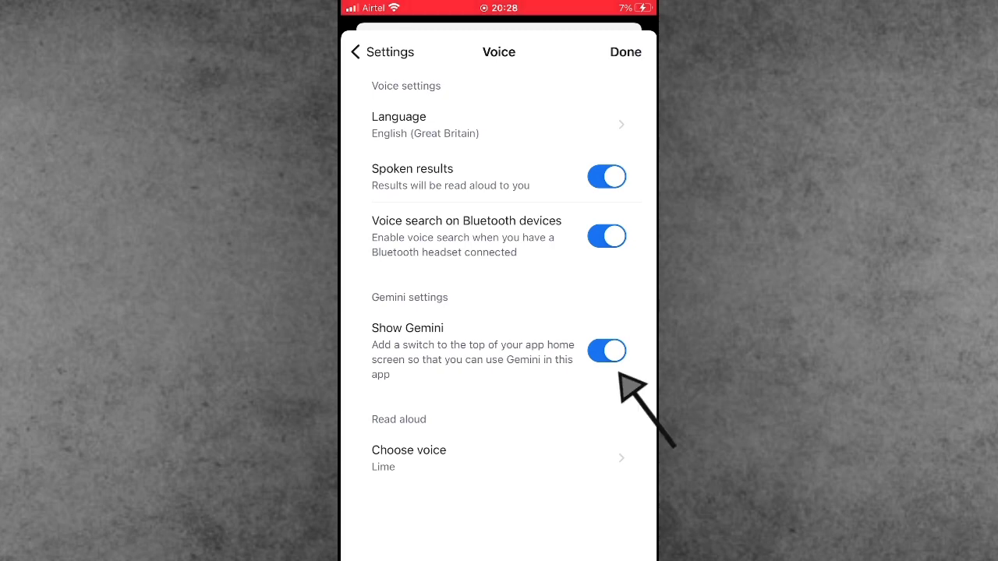
- Toggle off Show Gemini in Voice settings and close back to the app home
click(607, 351)
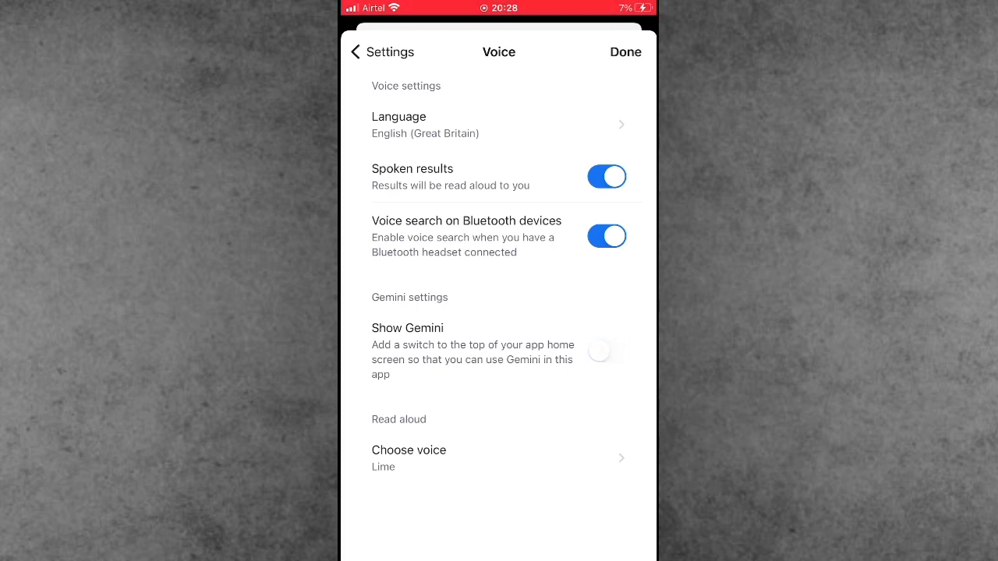
click(624, 52)
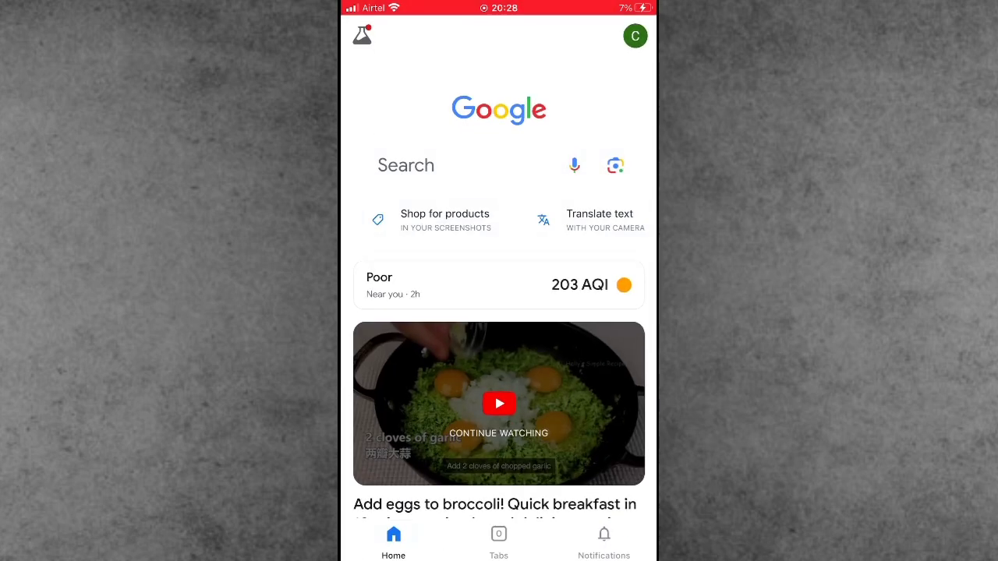